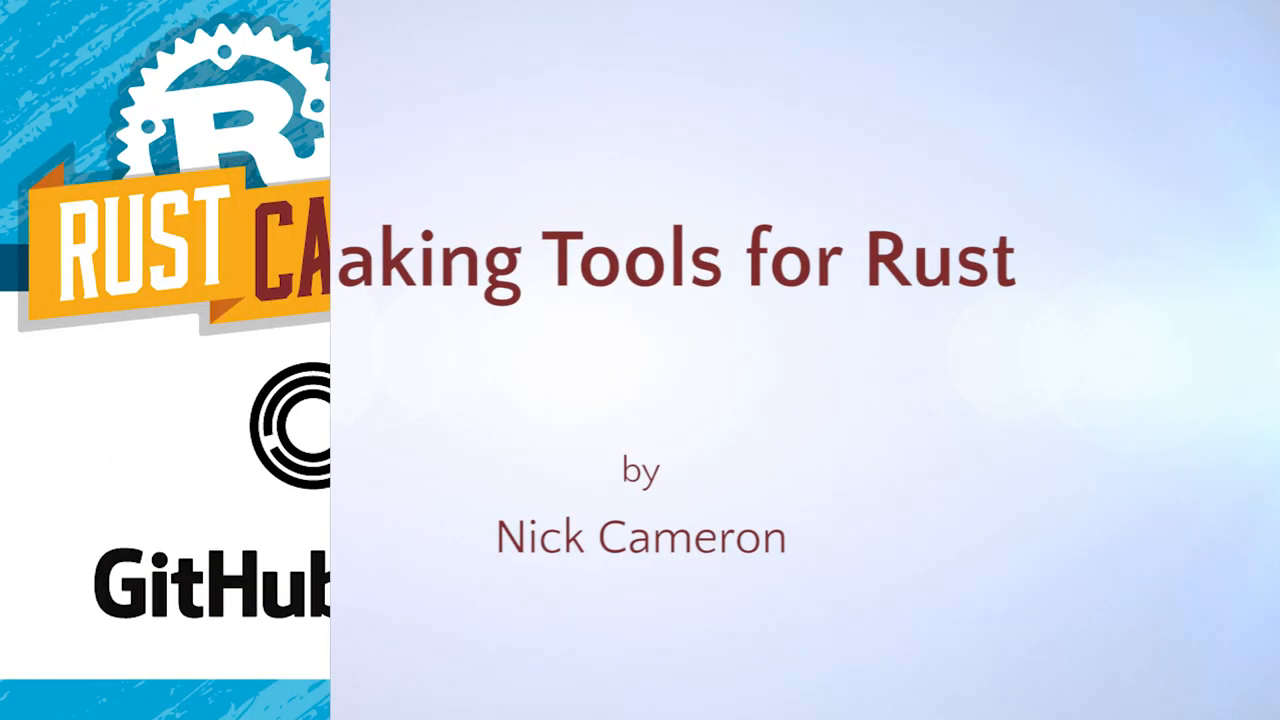
Advance from the sponsor slide to the 'Making Tools for Rust' title slide.
{"action": "key", "text": "Right"}
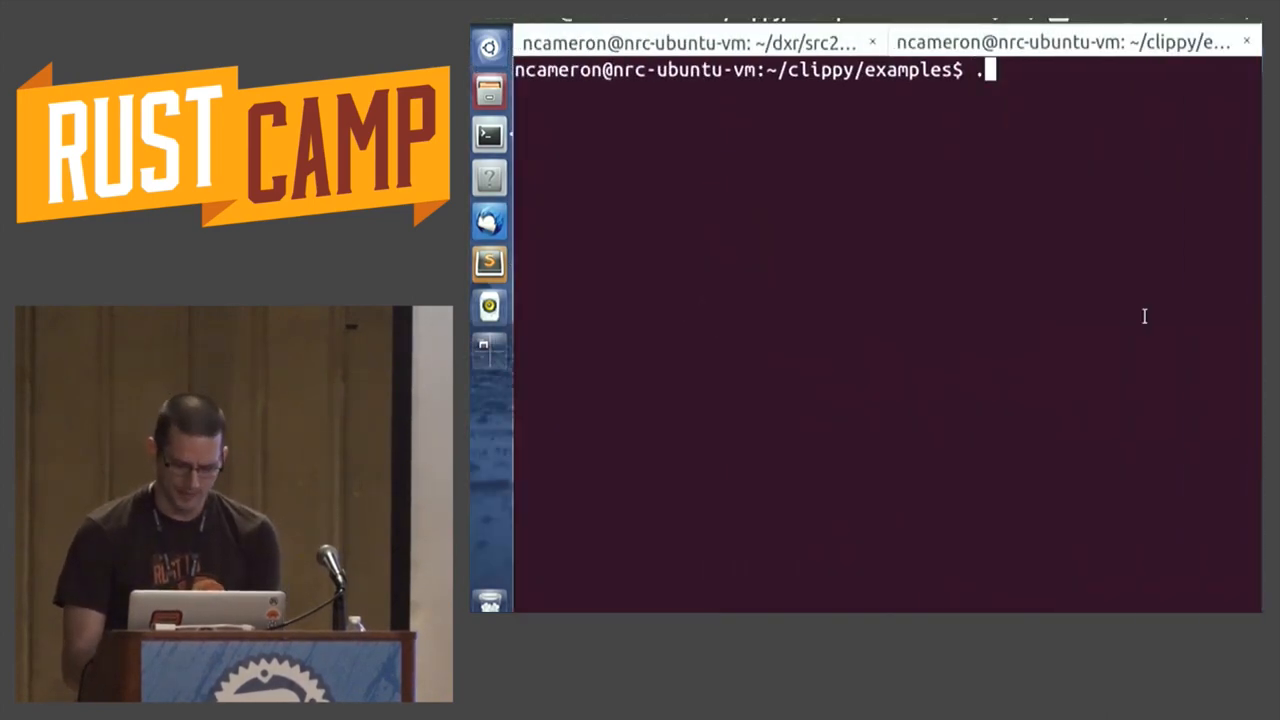
Start the ./fmt.sh command in the terminal and scroll the bool.rs example in Sublime Text.
{"action": "type", "text": "/fmt."}
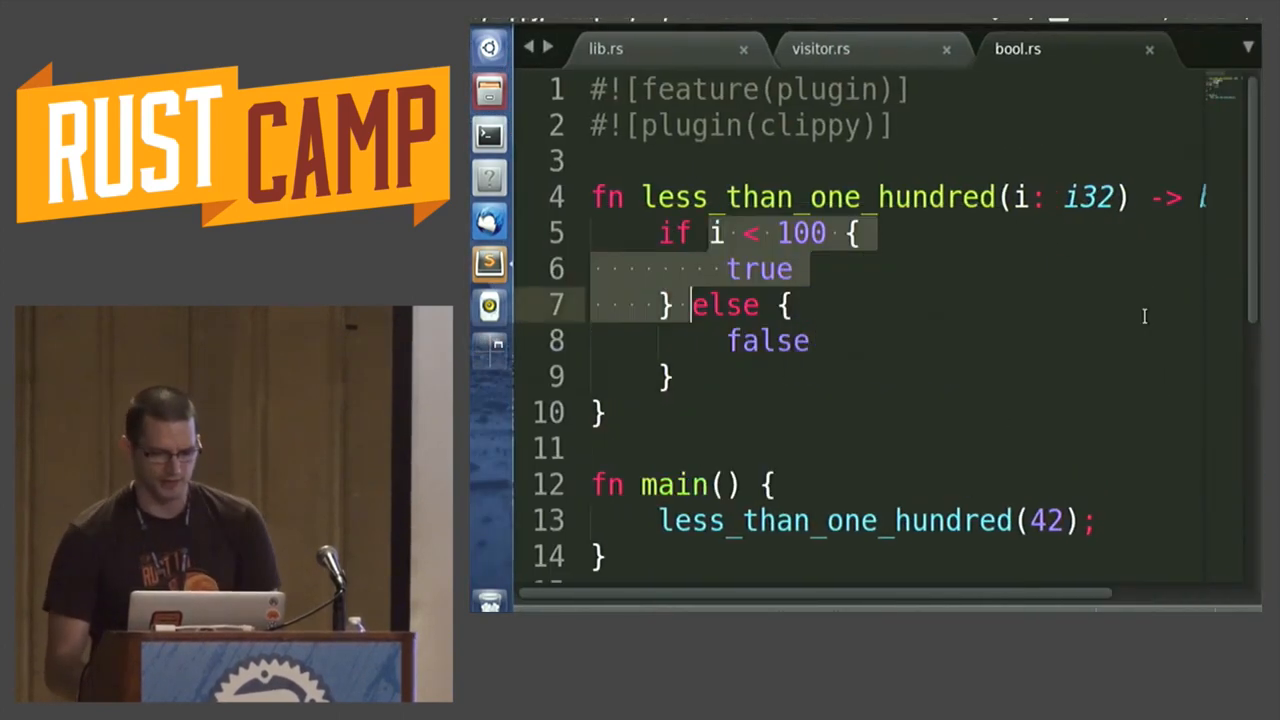
{"action": "scroll", "scroll_direction": "down", "scroll_amount": 3}
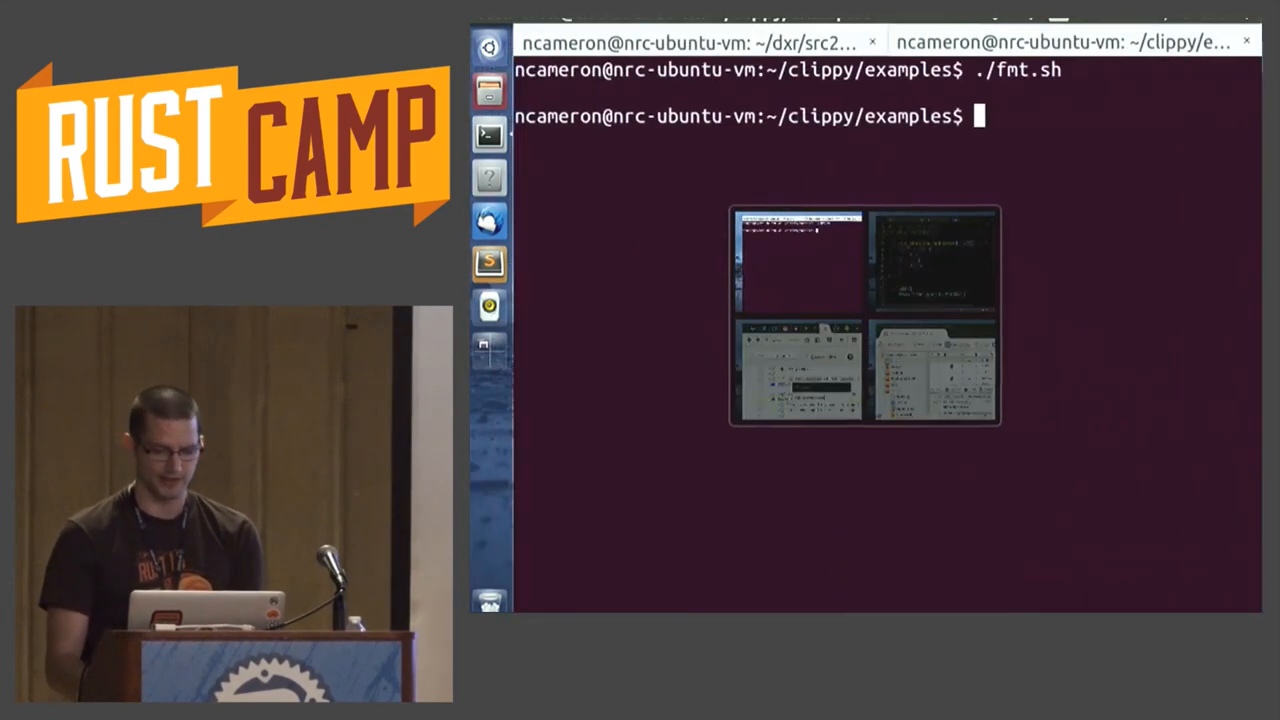
Enter a cargo build command in the clippy examples terminal.
{"action": "type", "text": "cargo bui"}
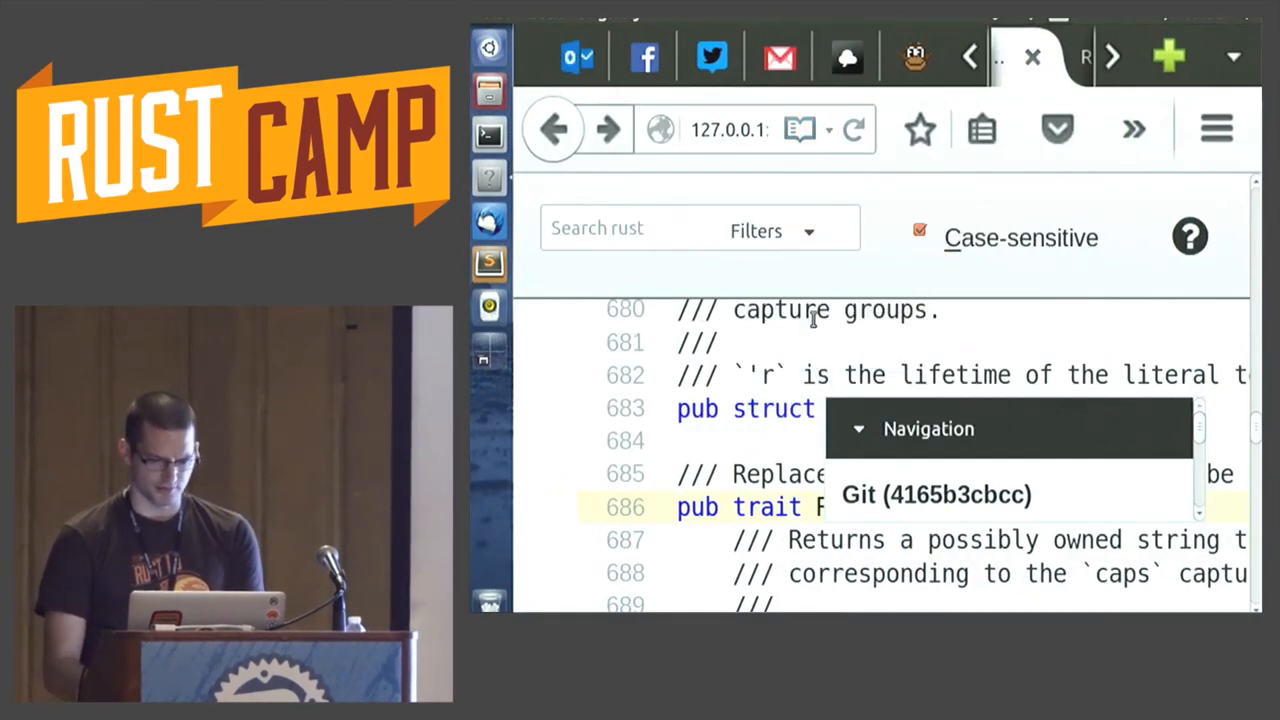
{"action": "mouse_move", "coordinate": [1000, 404]}
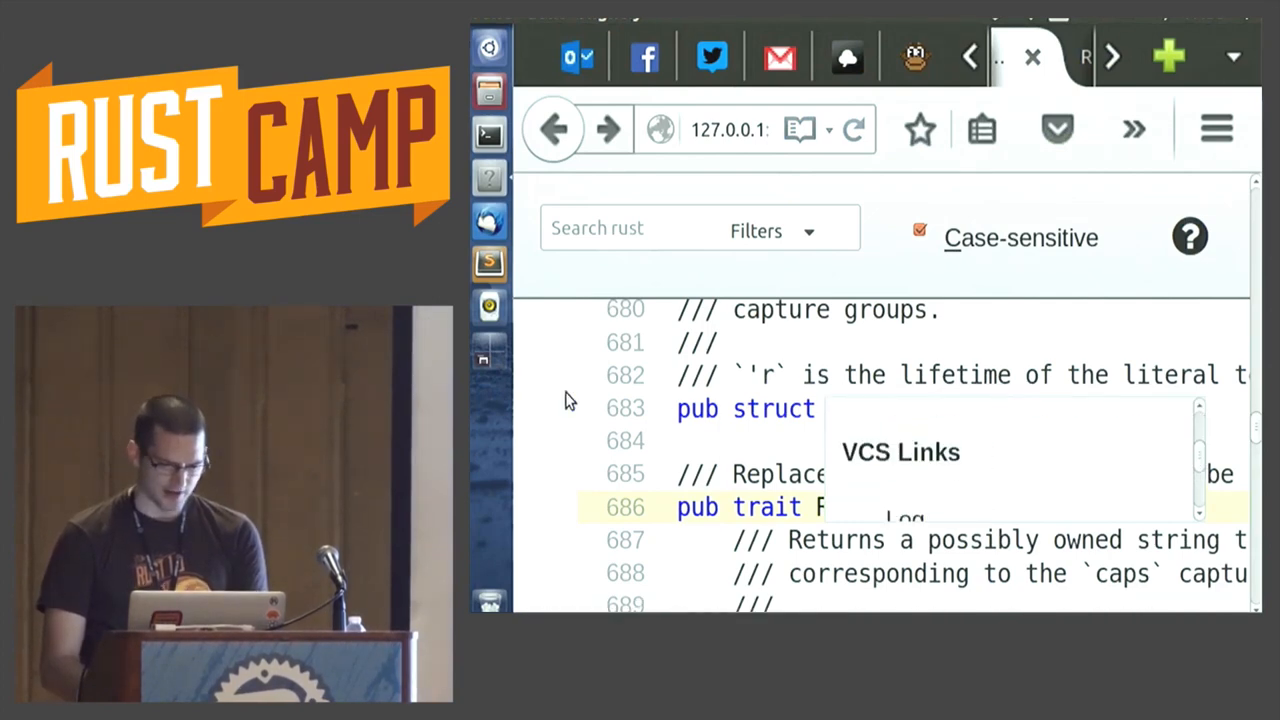
Scroll the DXR source listing toward the Replacer trait at line 686.
{"action": "scroll", "scroll_direction": "down", "scroll_amount": 3}
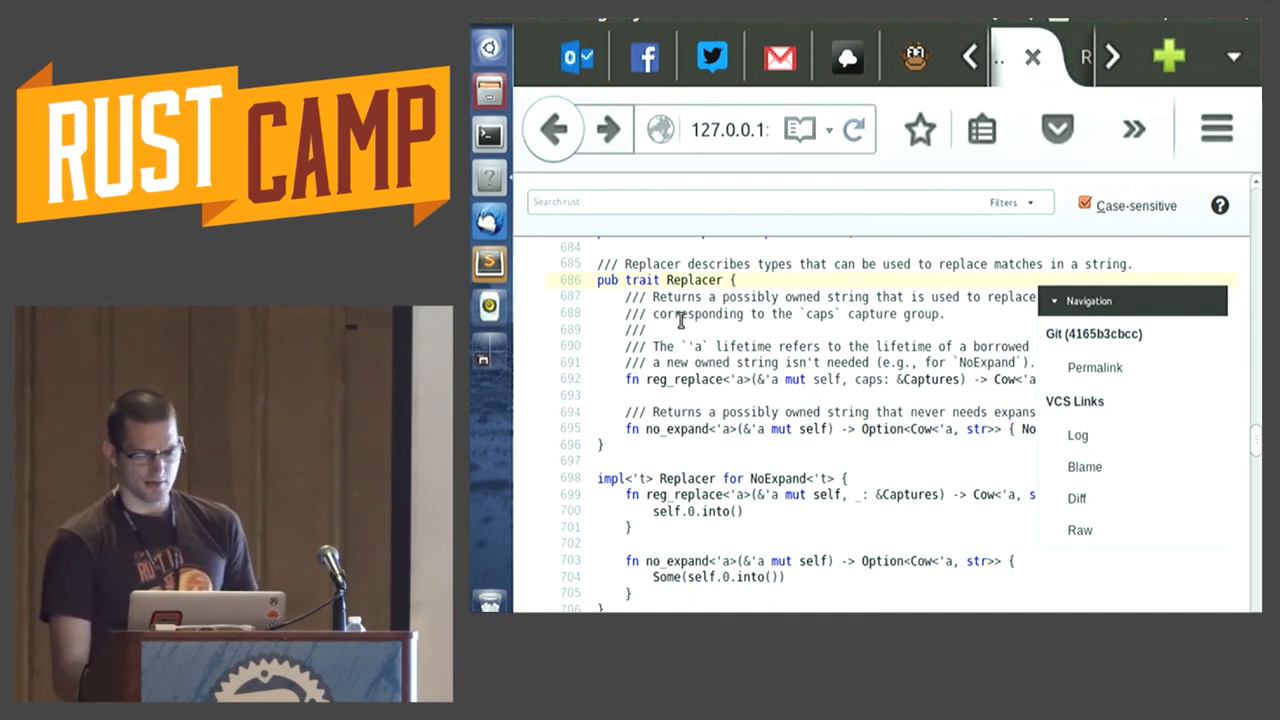
{"action": "mouse_move", "coordinate": [704, 318]}
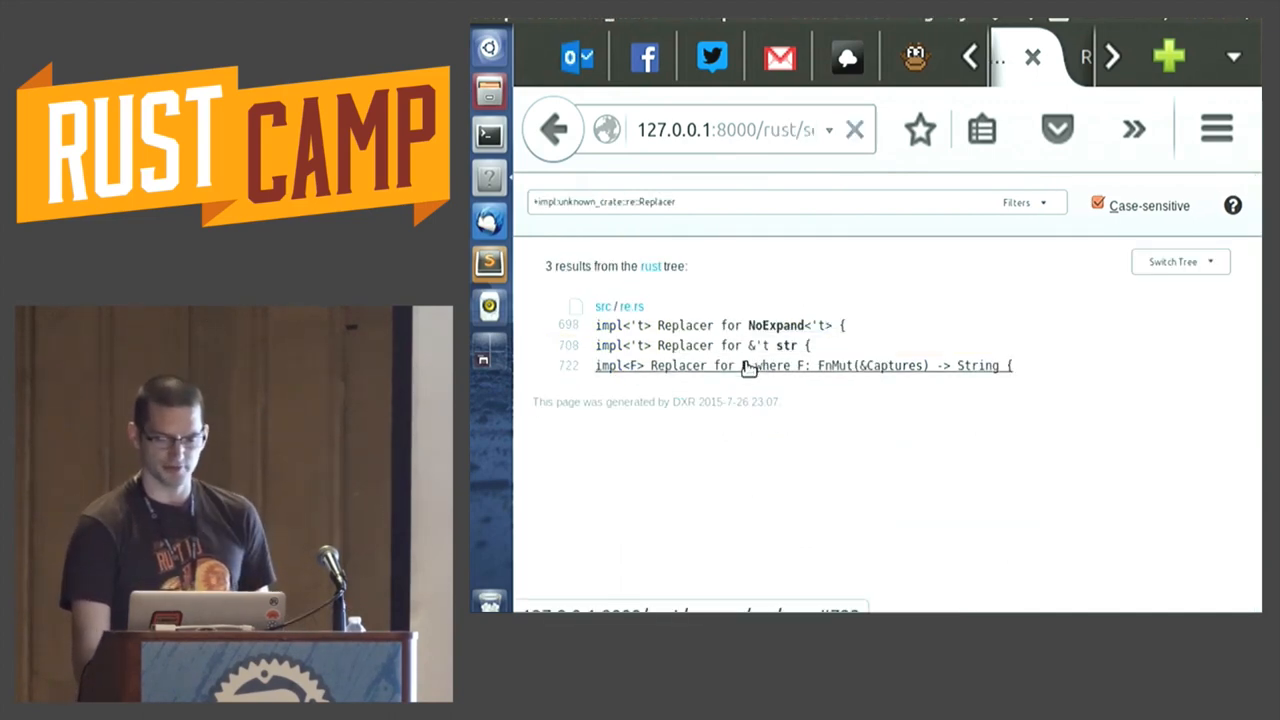
Show the closure implementation of Replacer at line 722 in DXR before returning to Keynote.
{"action": "left_click", "coordinate": [800, 364]}
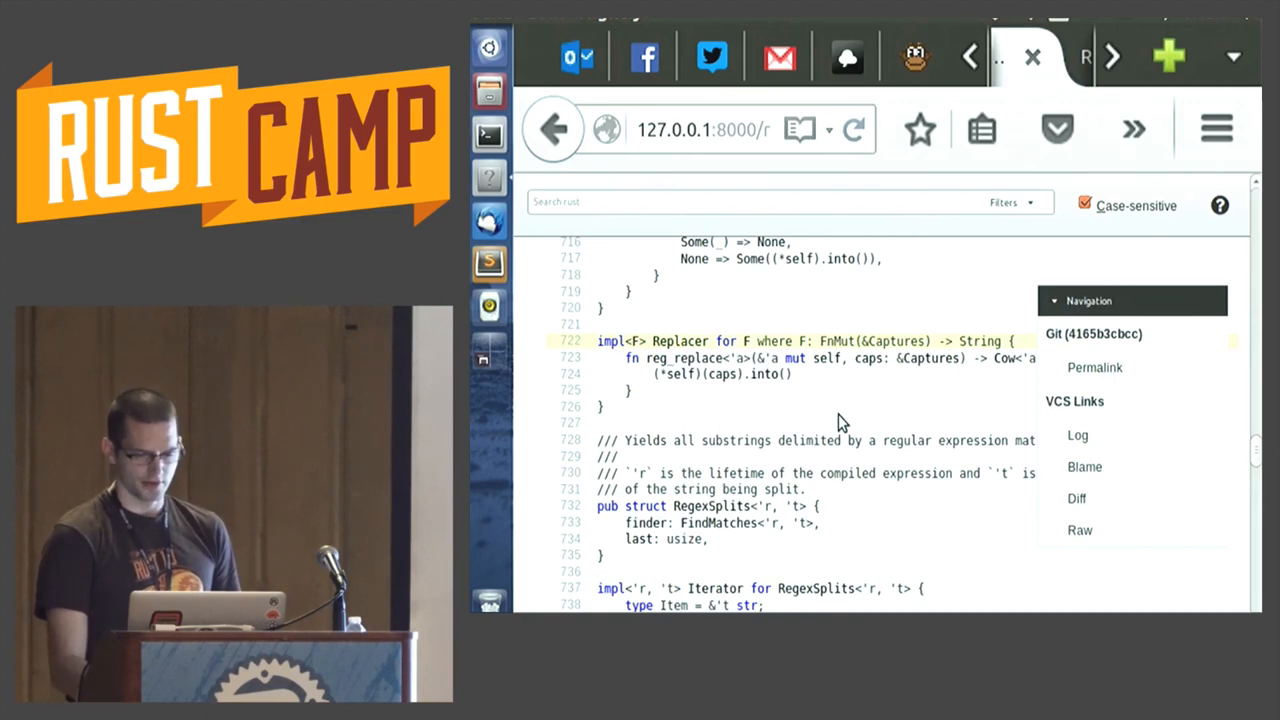
{"action": "scroll", "scroll_direction": "down", "scroll_amount": 3}
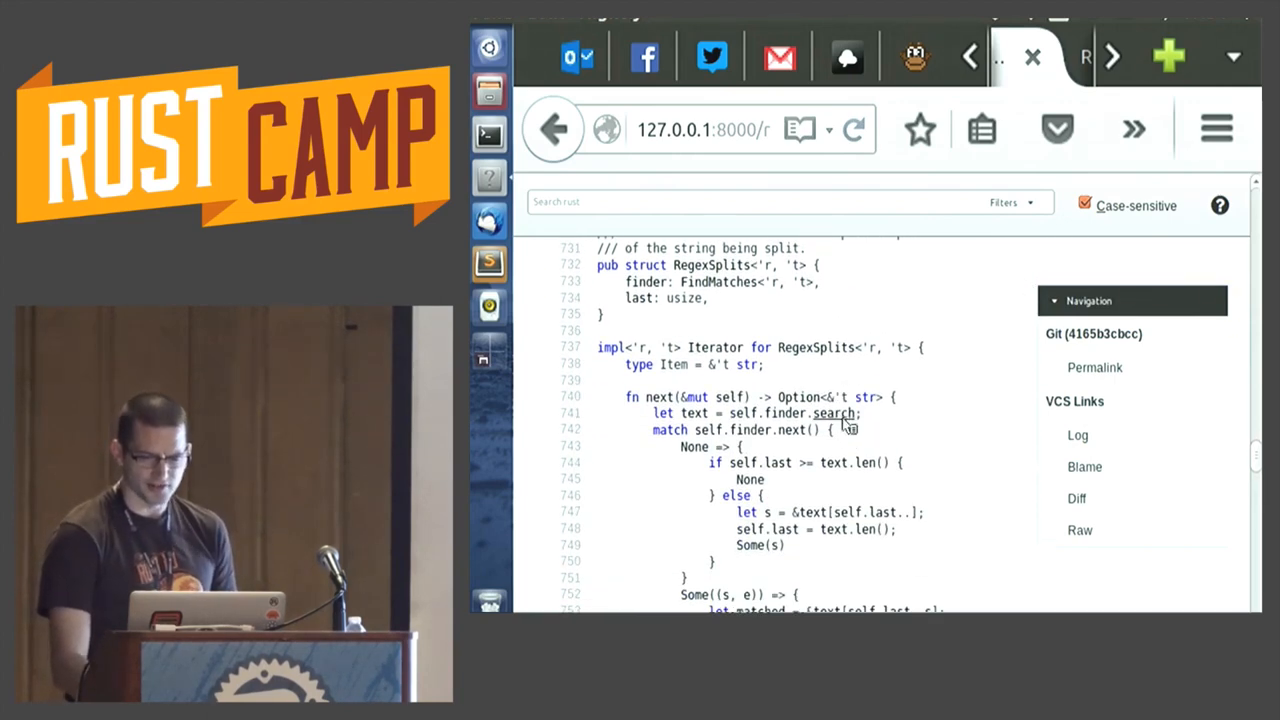
{"action": "mouse_move", "coordinate": [844, 412]}
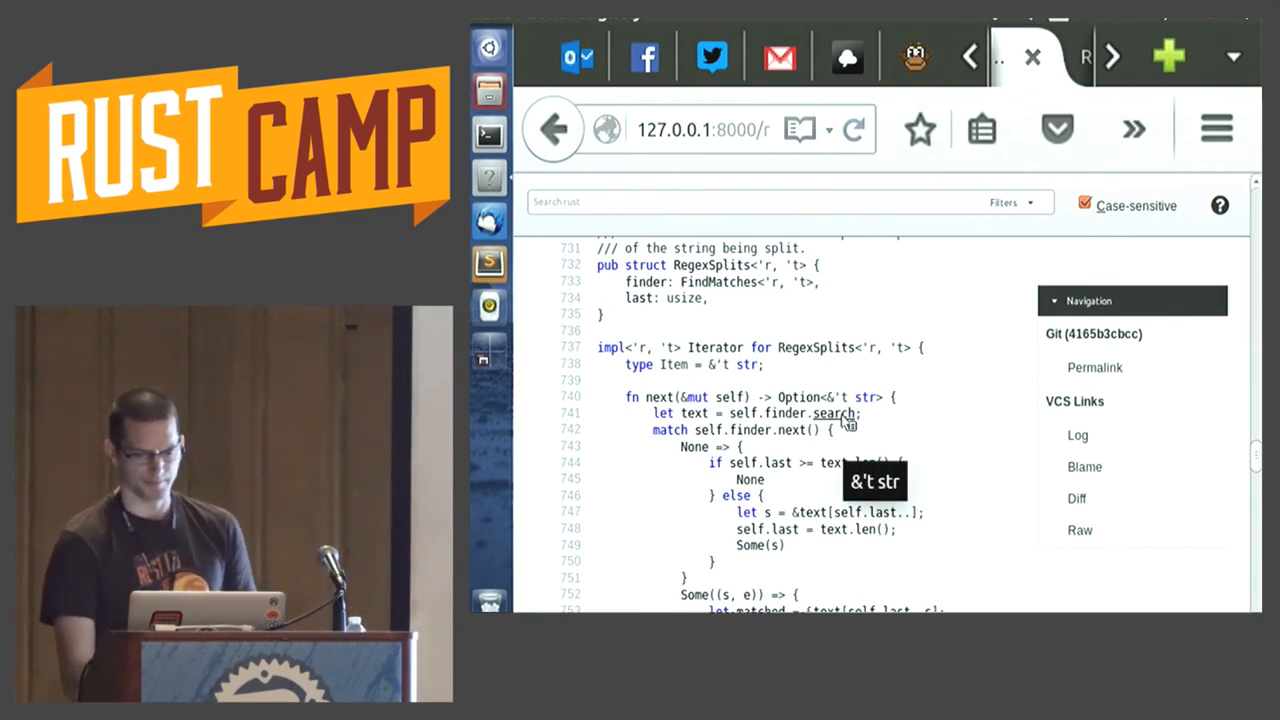
{"action": "scroll", "scroll_direction": "down", "scroll_amount": 3}
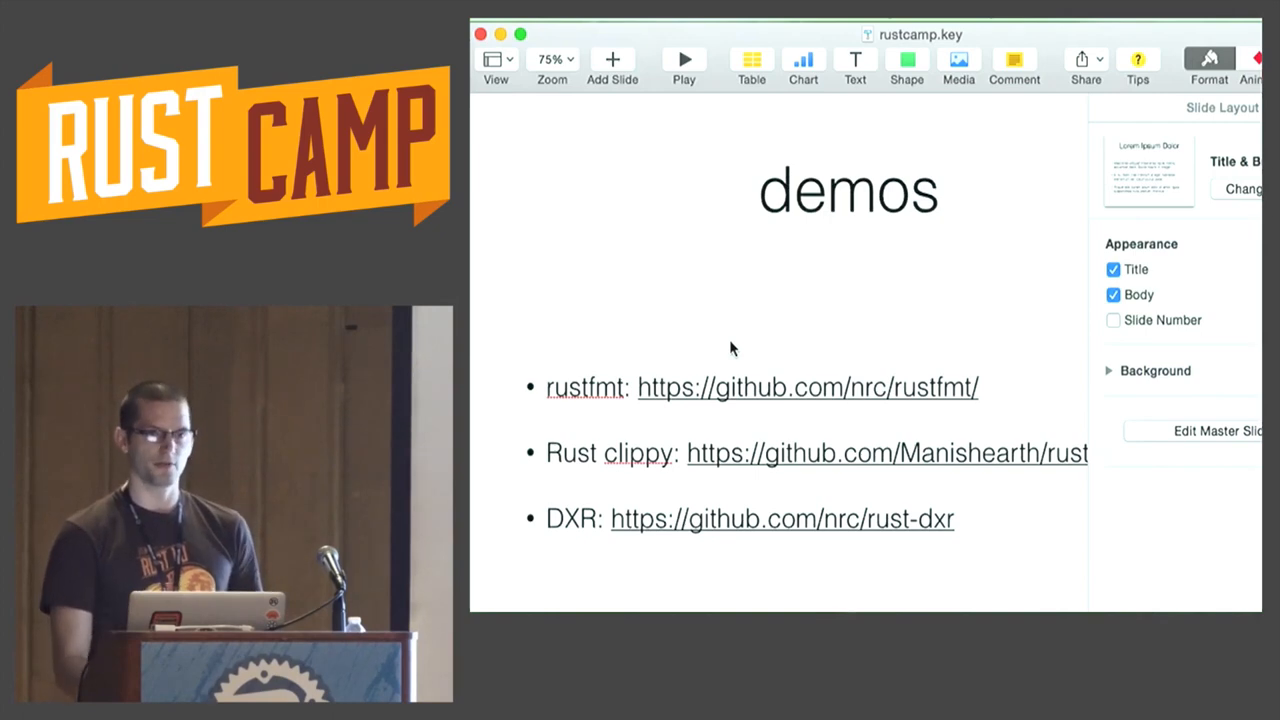
Play the slideshow full screen and advance to the 'borrowed value does not live long enough' slide.
{"action": "left_click", "coordinate": [684, 60]}
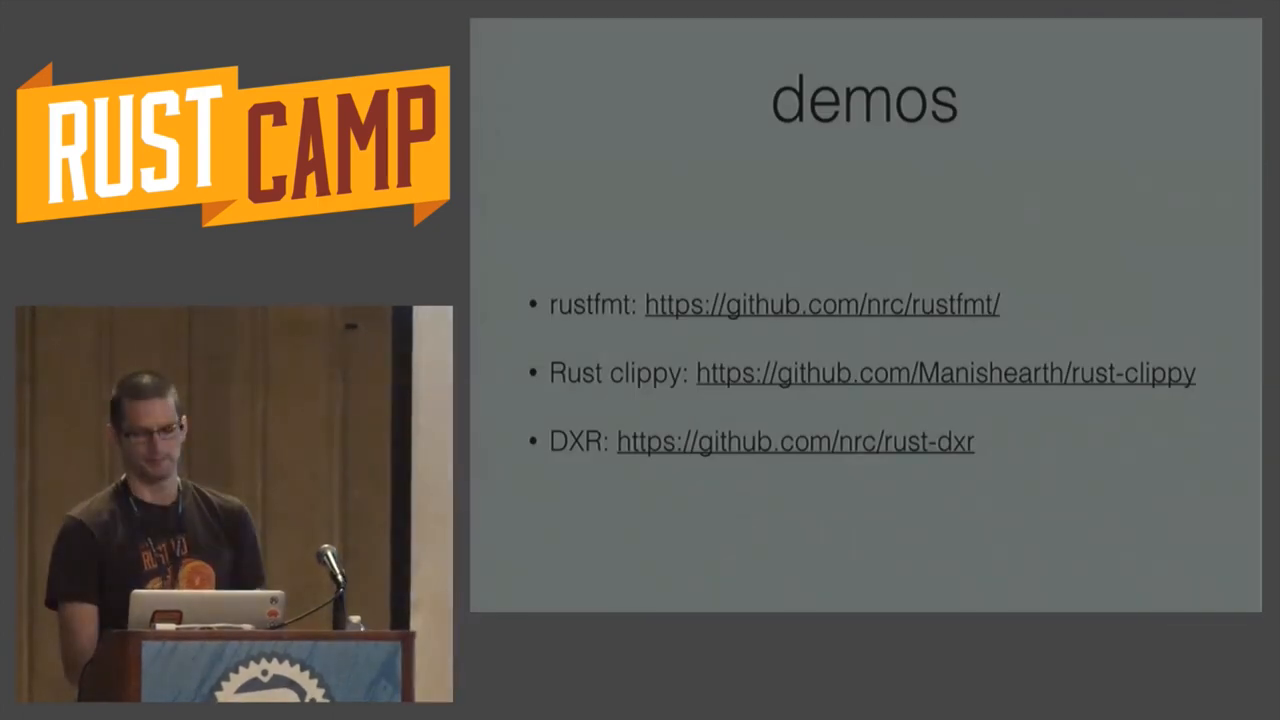
{"action": "key", "text": "Right"}
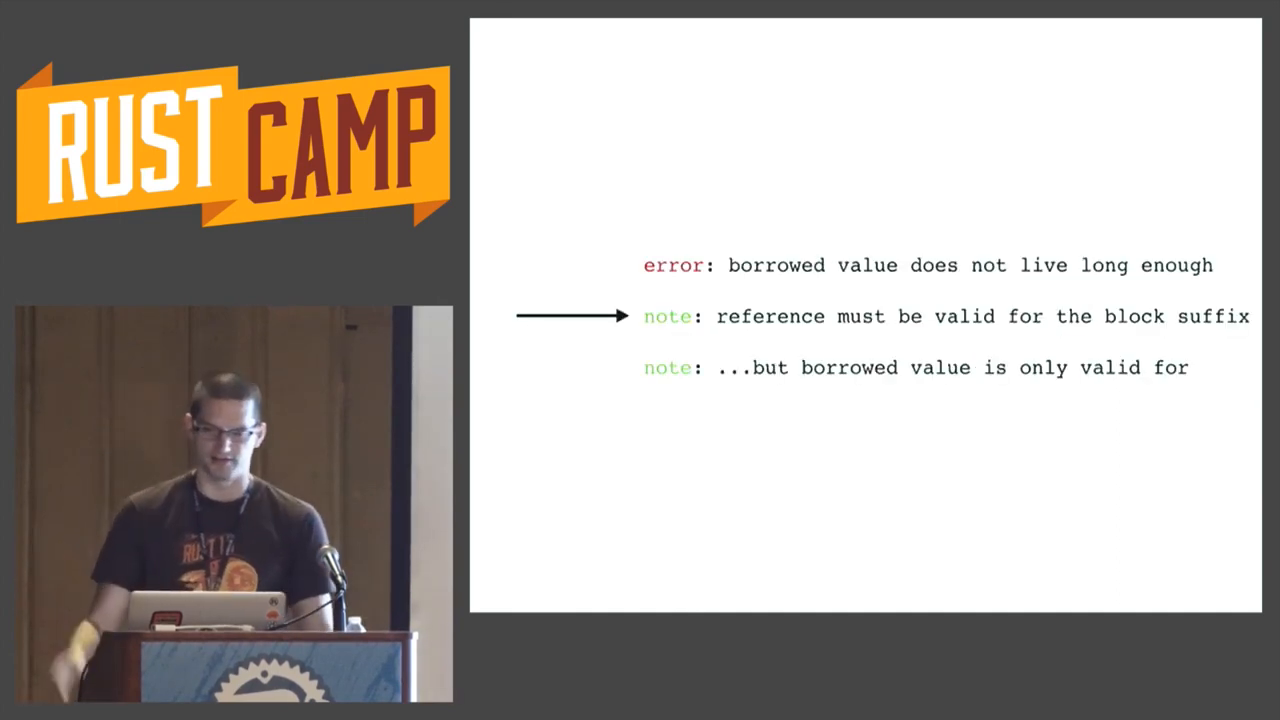
{"action": "key", "text": "Right"}
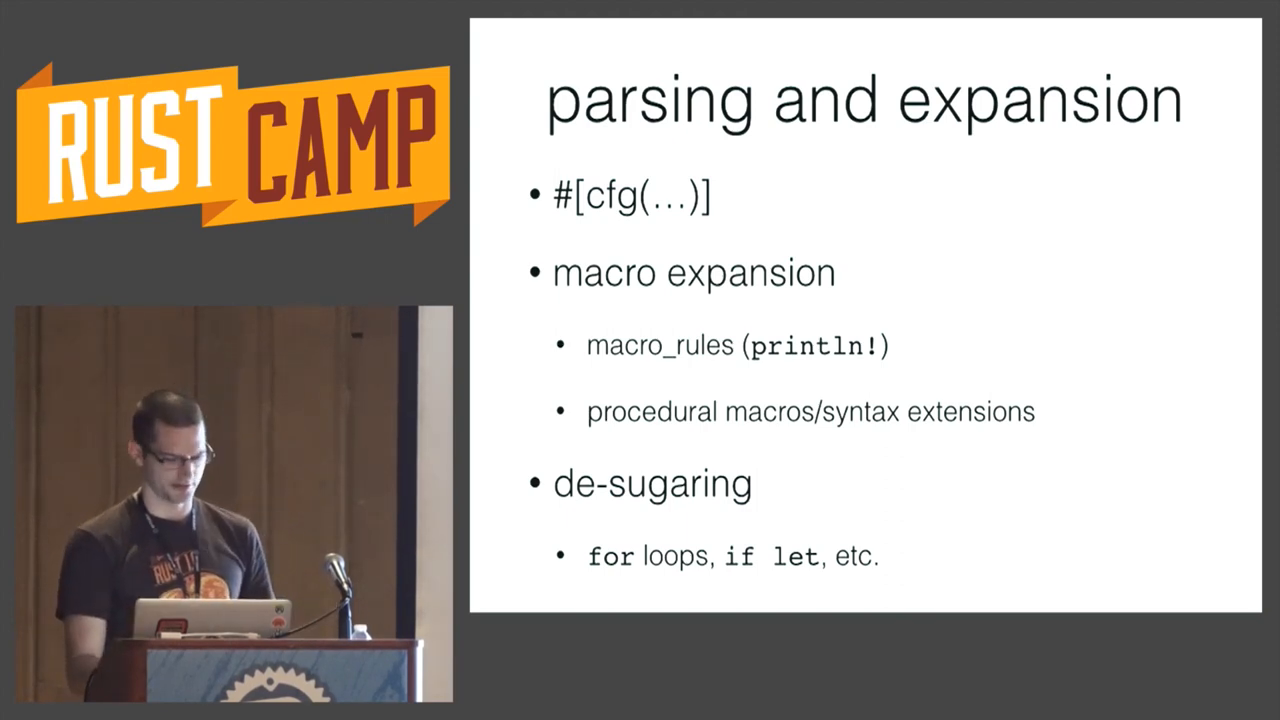
Advance the slideshow to the 'trait resolution' title slide.
{"action": "key", "text": "Right"}
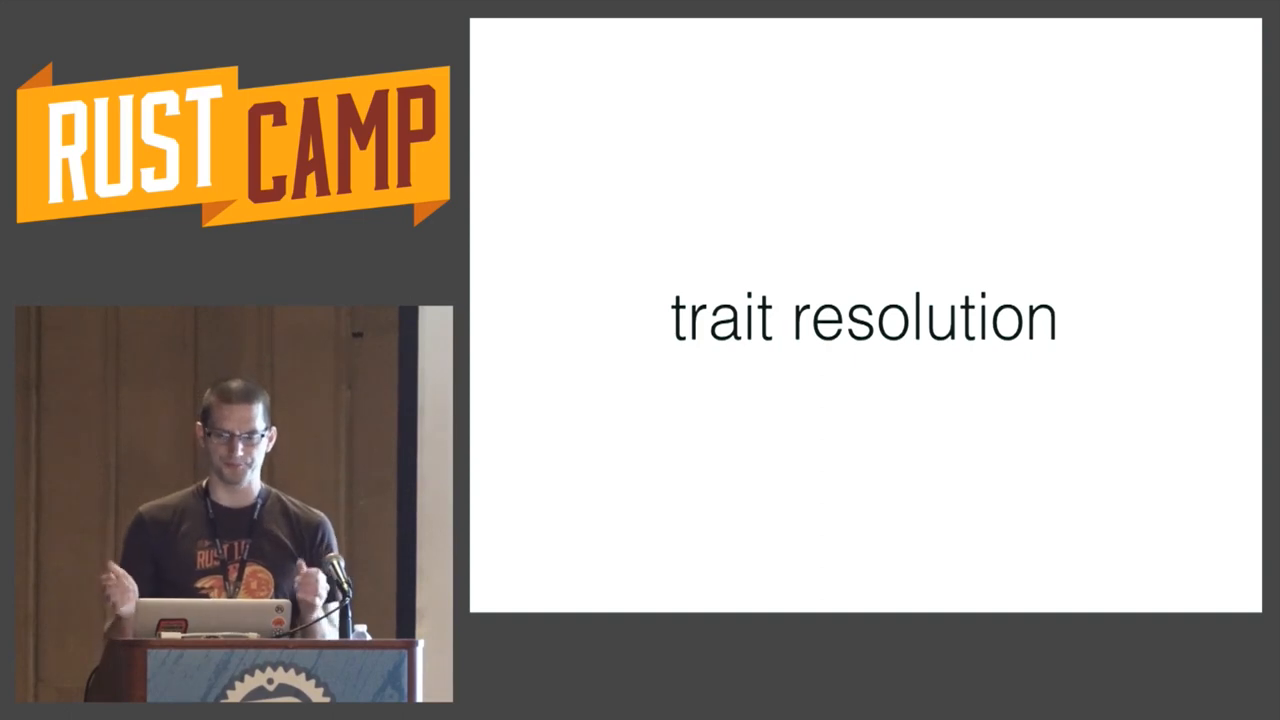
{"action": "key", "text": "Right"}
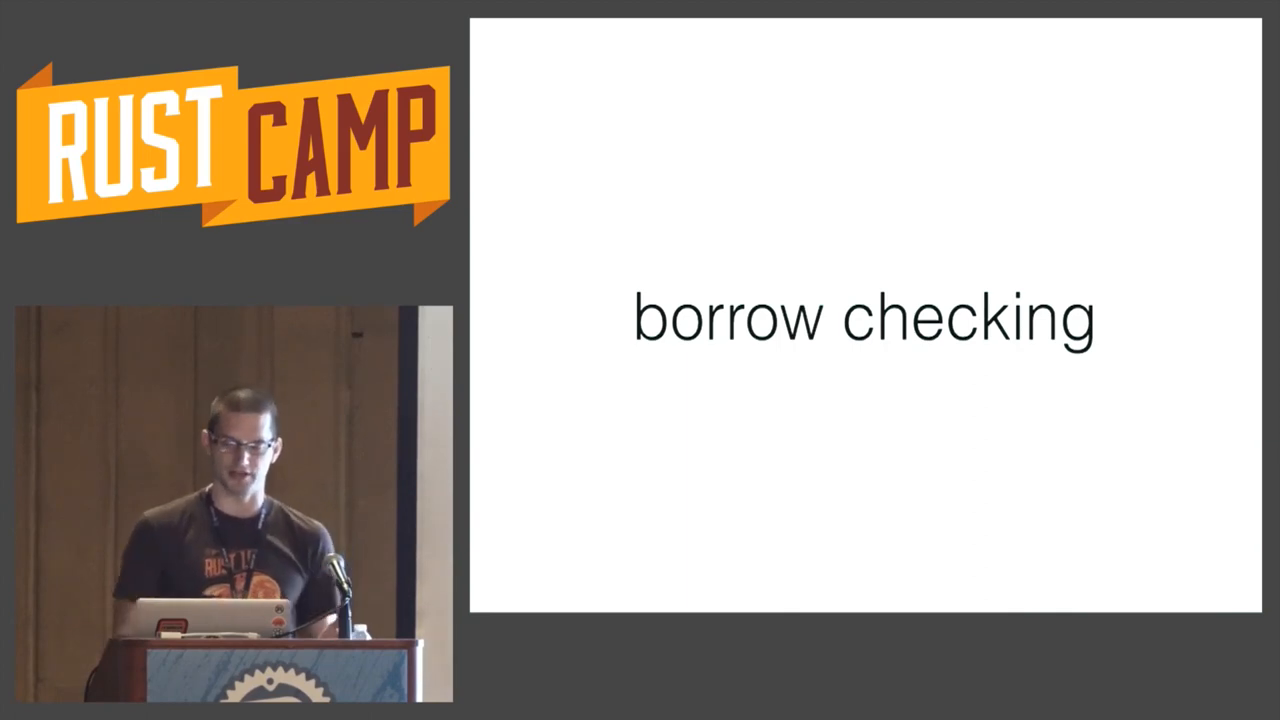
Advance the slideshow to the 'borrow checking' slide.
{"action": "key", "text": "Right"}
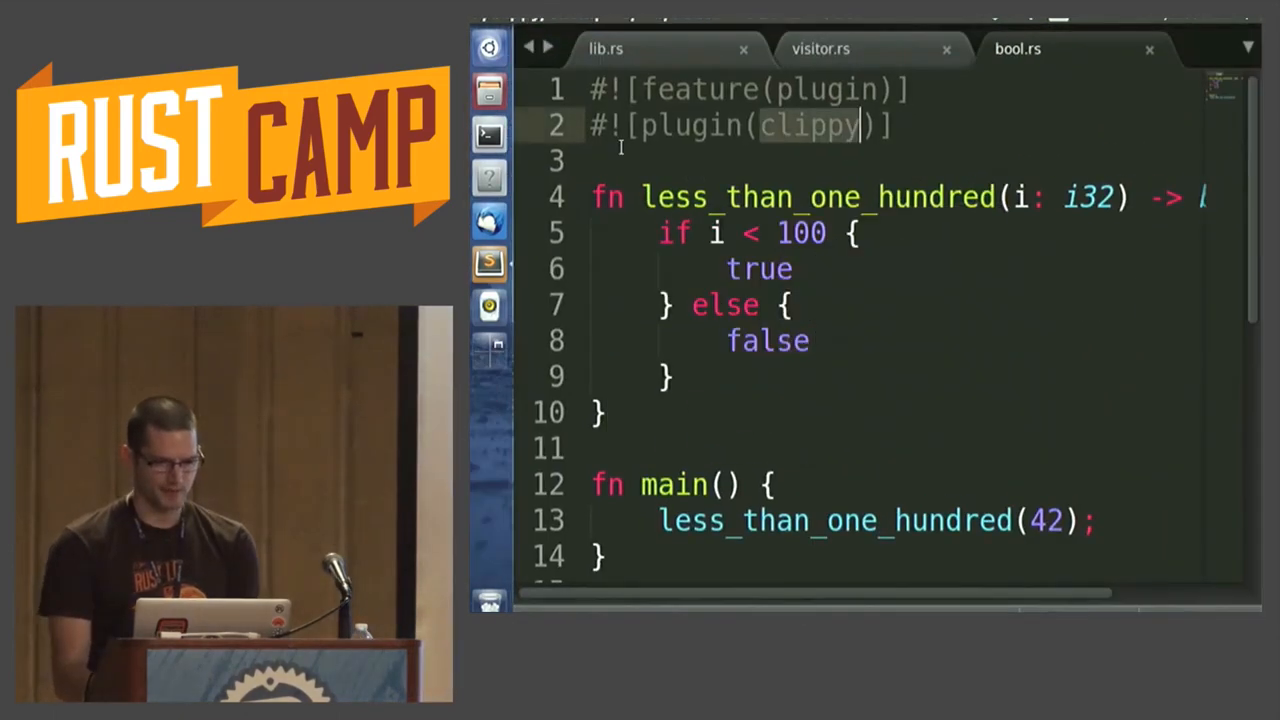
Scroll lib.rs down to the CompilerCalls implementation and select a word in its after-analysis callback.
{"action": "scroll", "scroll_direction": "down", "scroll_amount": 3}
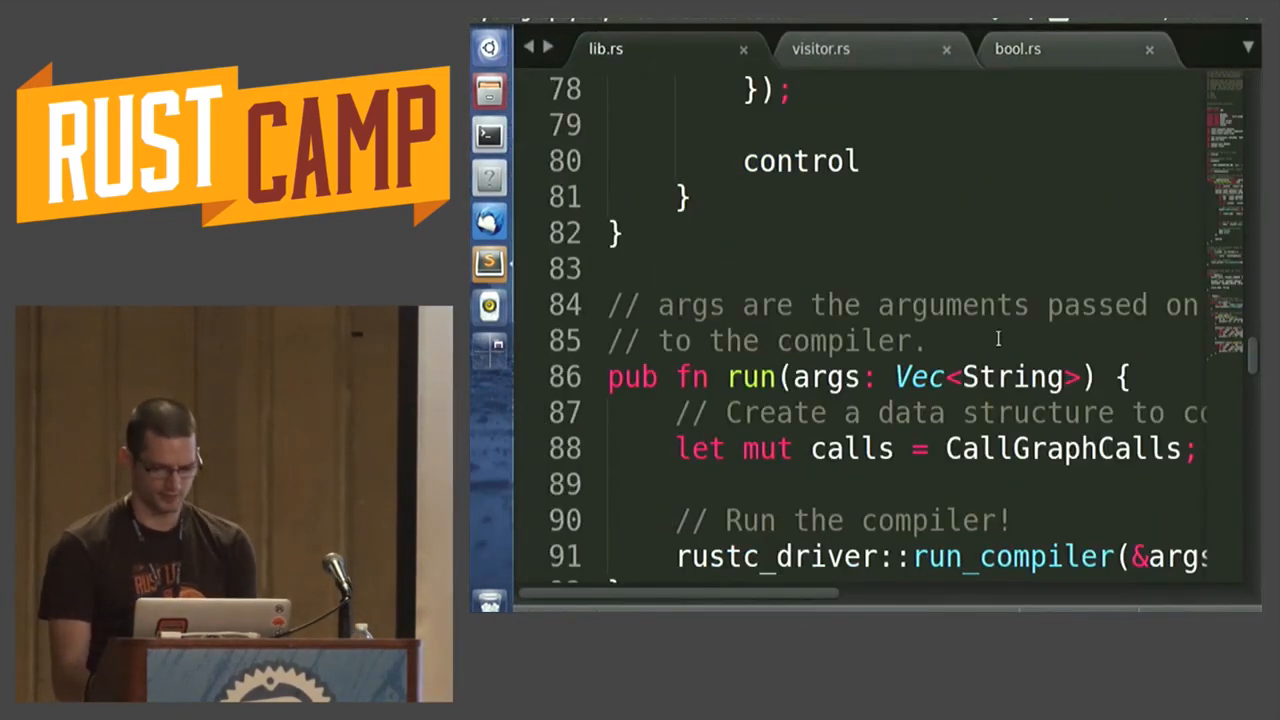
{"action": "scroll", "scroll_direction": "down", "scroll_amount": 3}
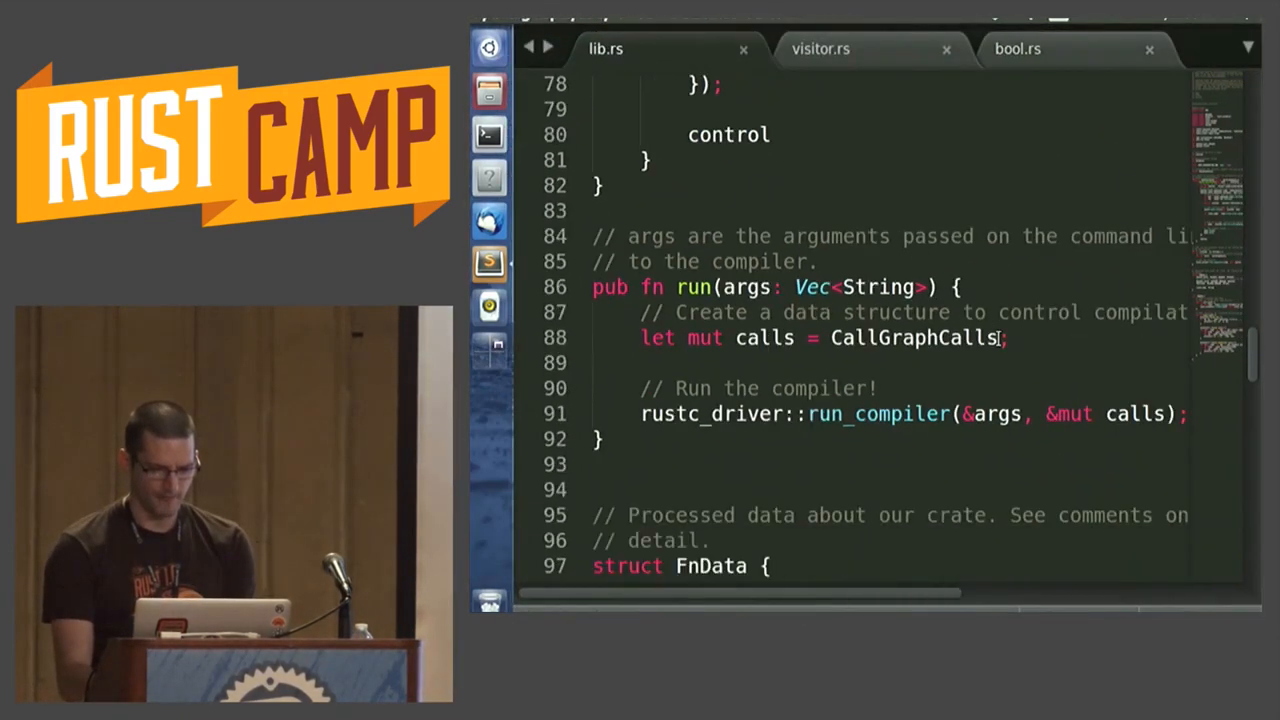
{"action": "scroll", "scroll_direction": "down", "scroll_amount": 3}
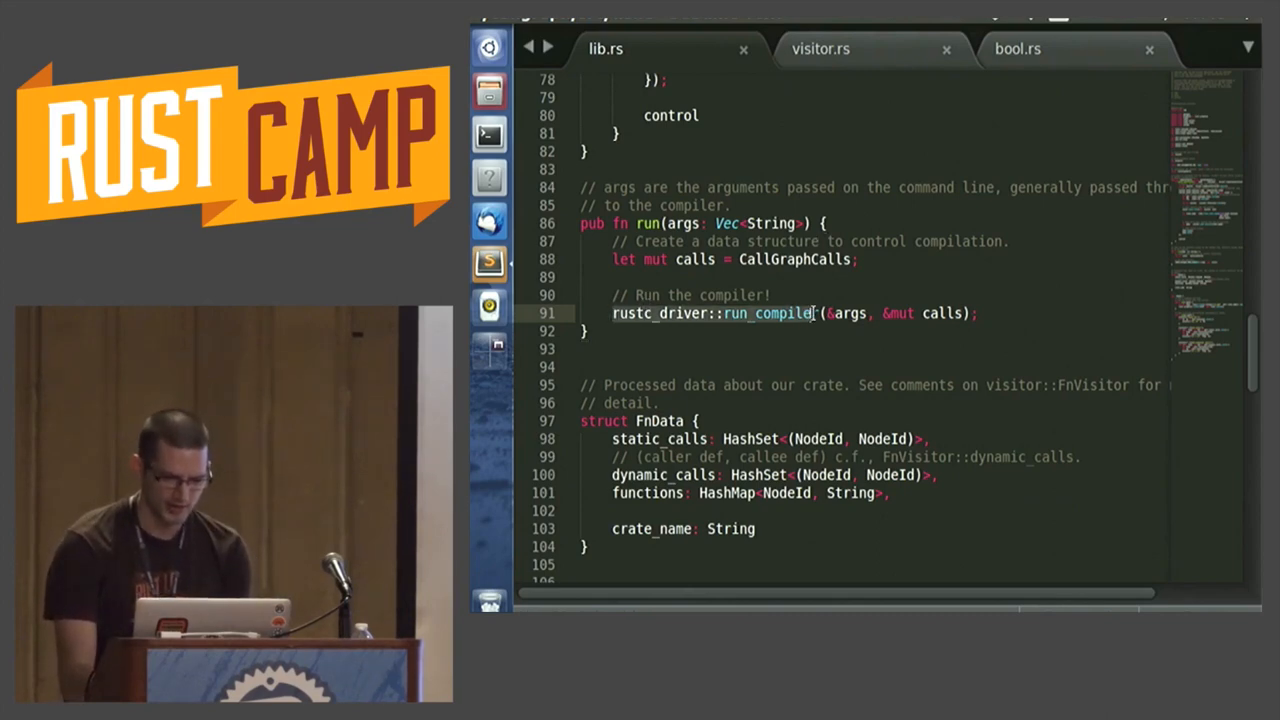
{"action": "mouse_move", "coordinate": [816, 318]}
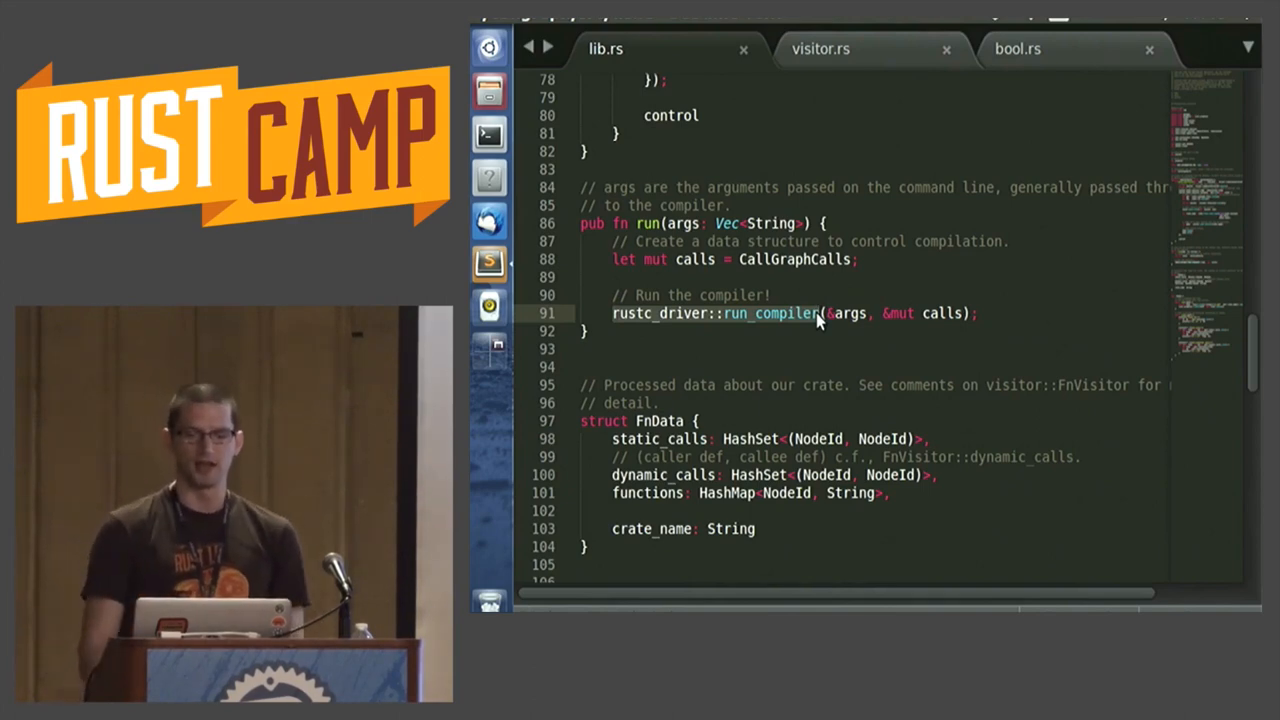
{"action": "double_click", "coordinate": [848, 312]}
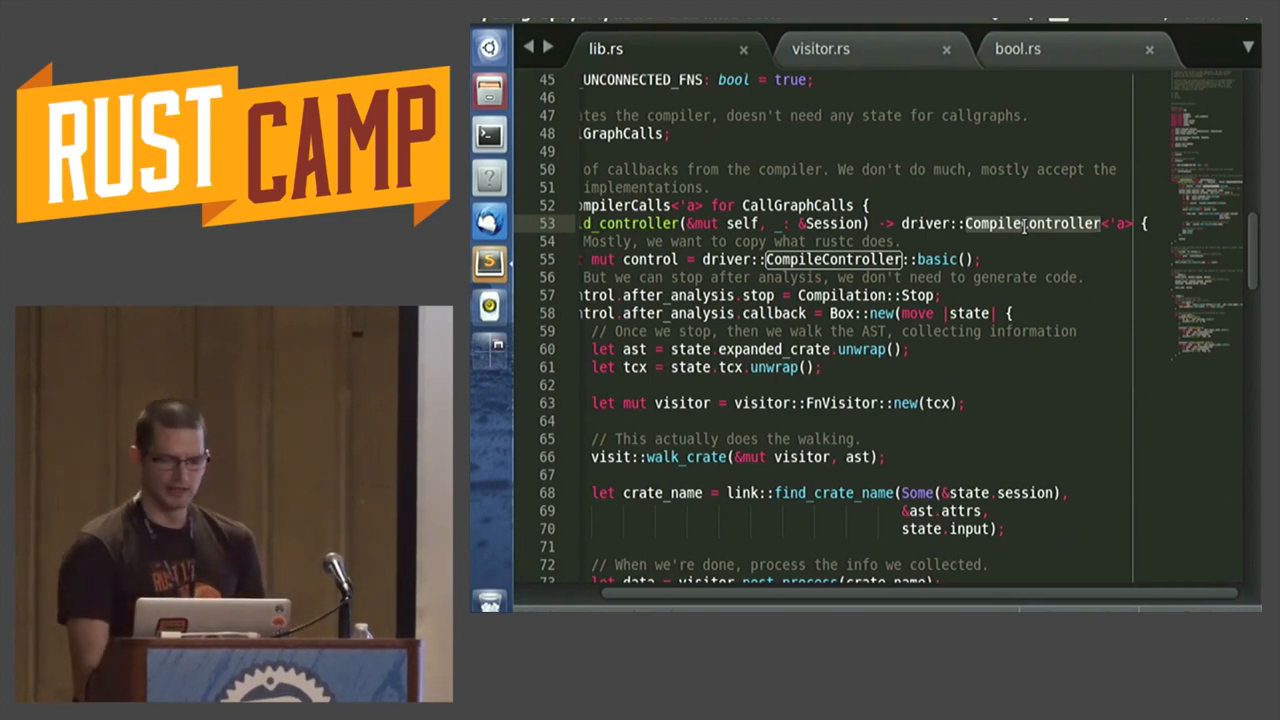
Highlight every occurrence of the state variable in the callback code.
{"action": "scroll", "scroll_direction": "left", "scroll_amount": 3}
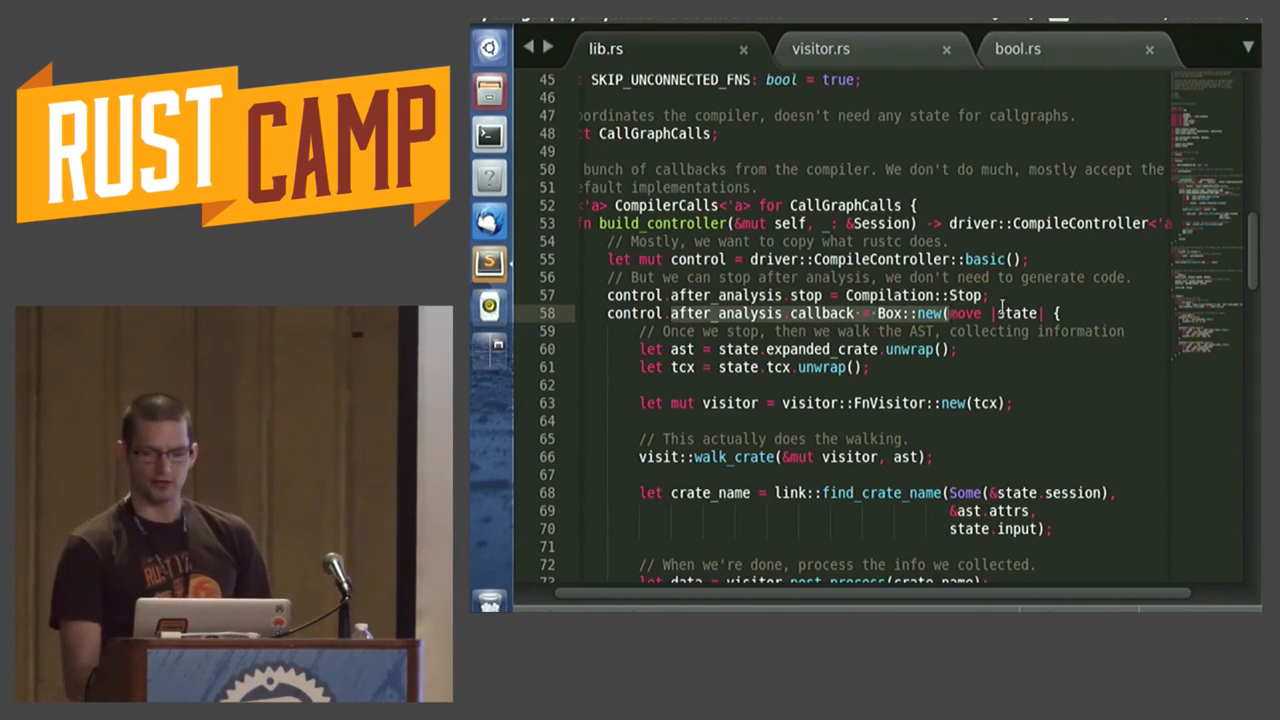
{"action": "double_click", "coordinate": [1016, 312]}
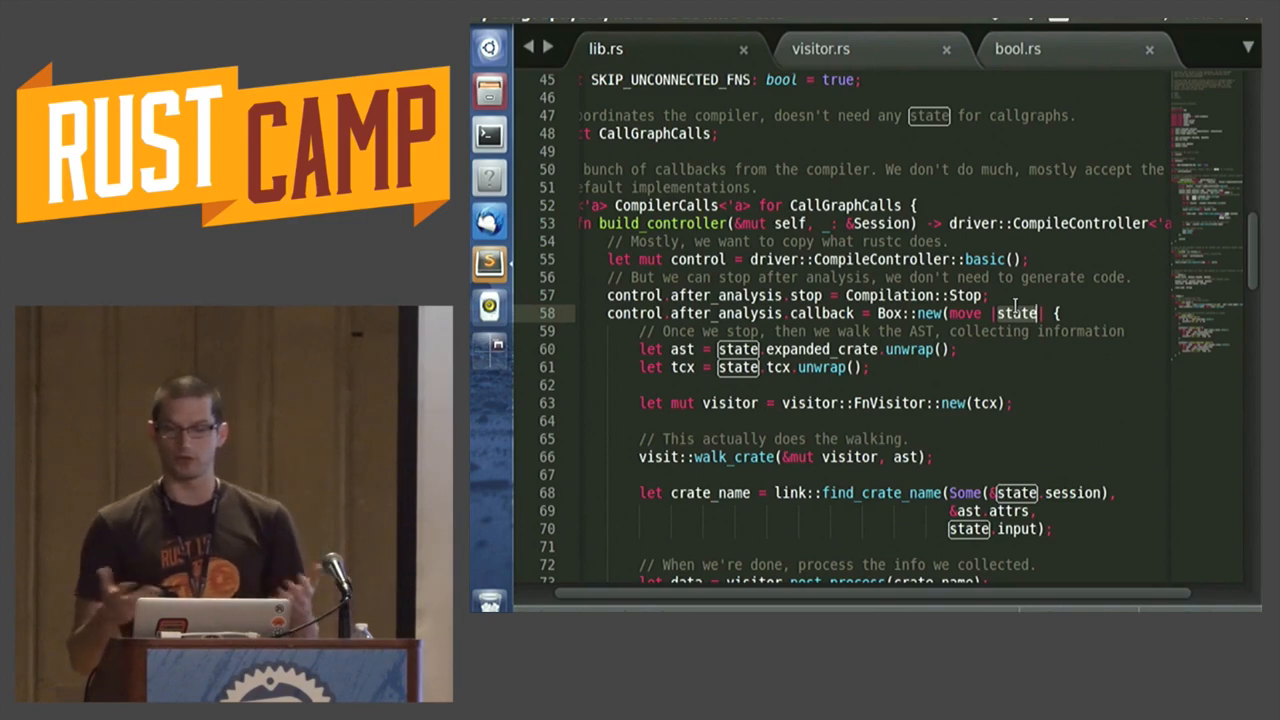
{"action": "scroll", "scroll_direction": "down", "scroll_amount": 3}
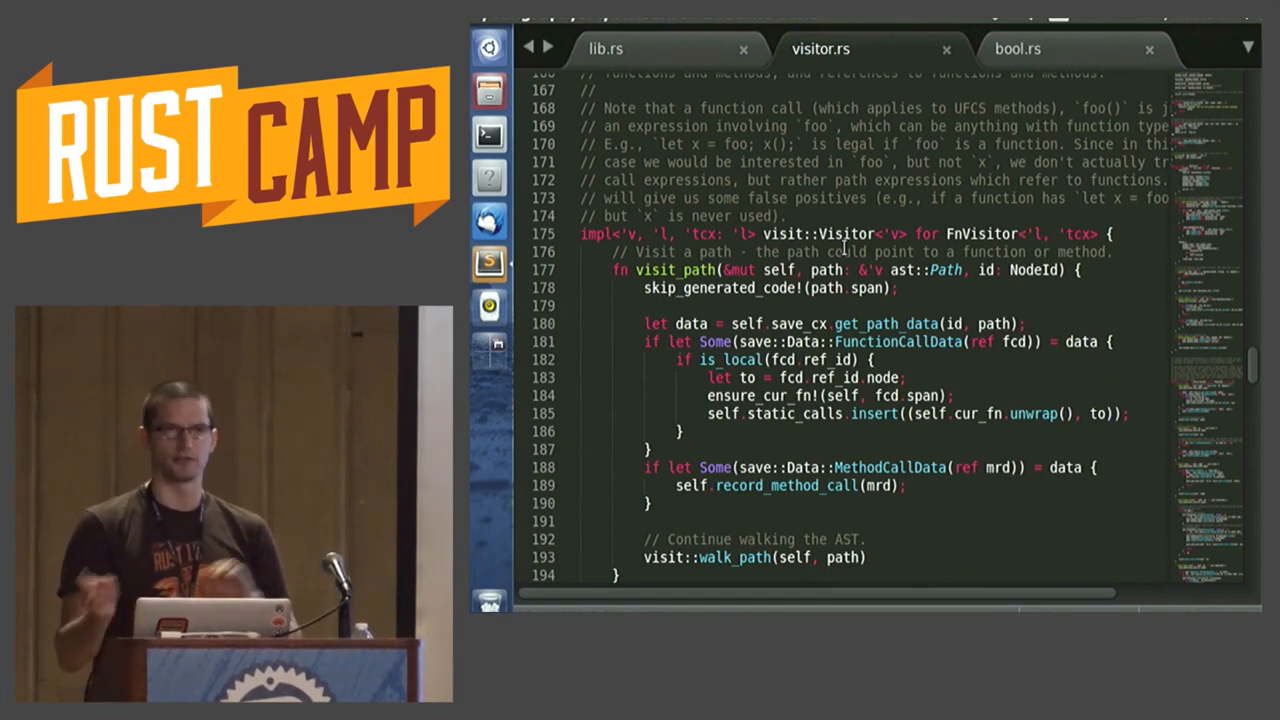
Scroll visitor.rs from FnVisitor's visit_path down to visit_expr.
{"action": "scroll", "scroll_direction": "down", "scroll_amount": 3}
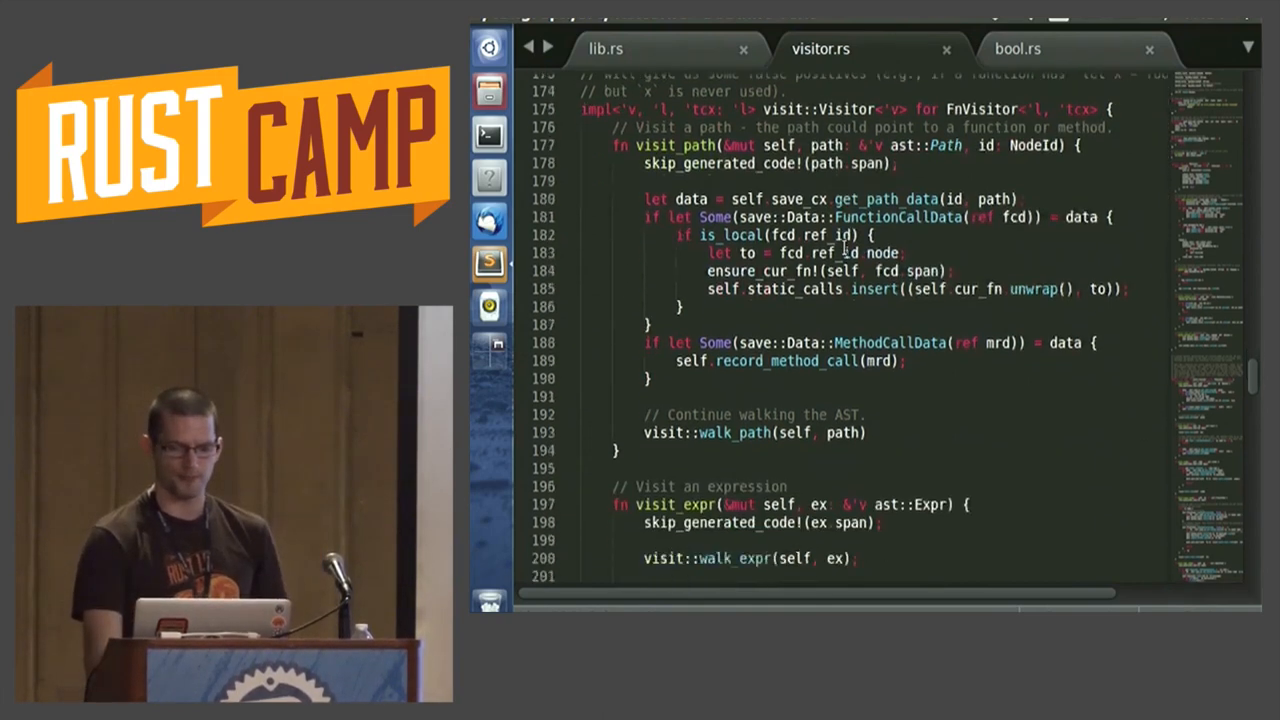
{"action": "scroll", "scroll_direction": "down", "scroll_amount": 3}
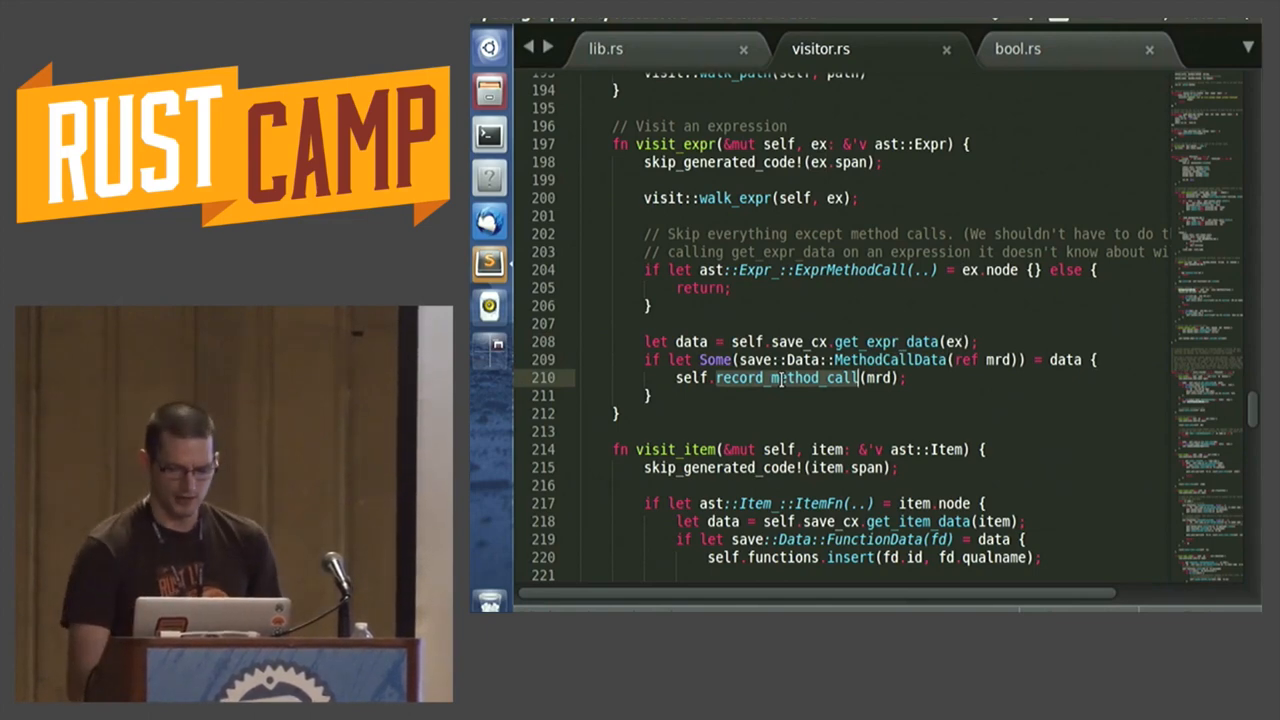
Highlight the dynamic_calls field inside record_method_call, then return to the Keynote slides.
{"action": "scroll", "scroll_direction": "up", "scroll_amount": 3}
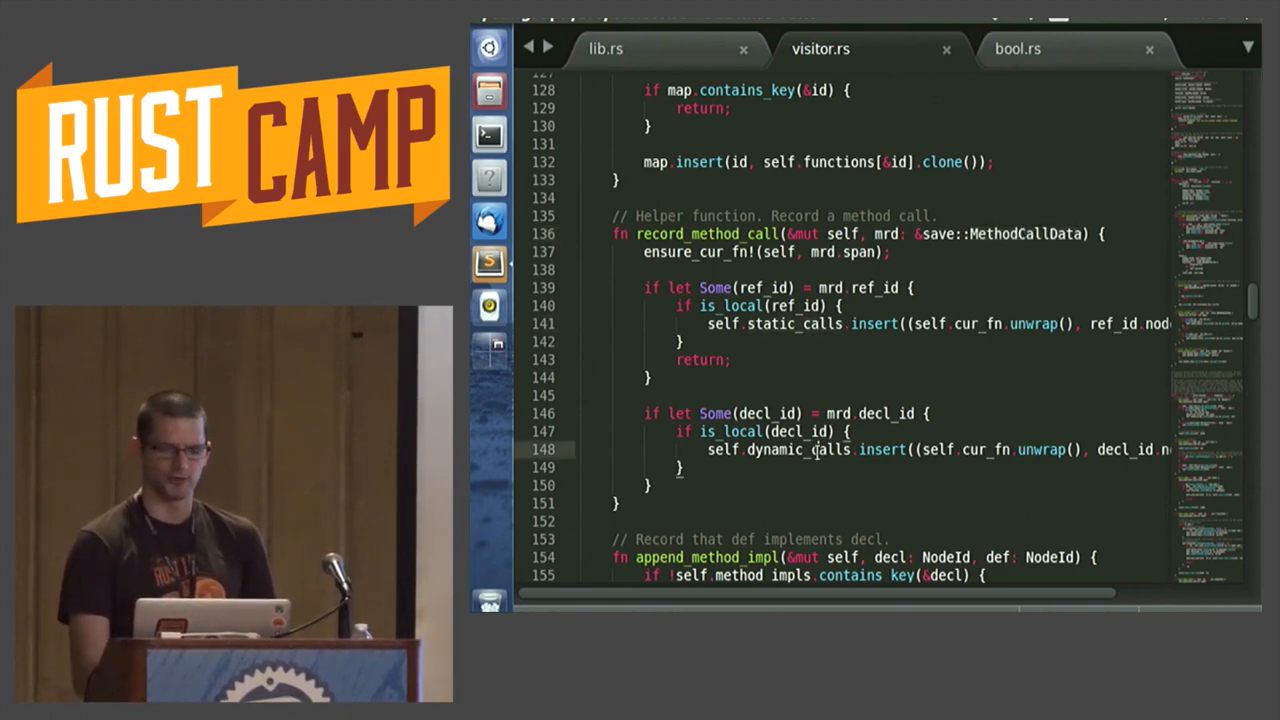
{"action": "double_click", "coordinate": [798, 448]}
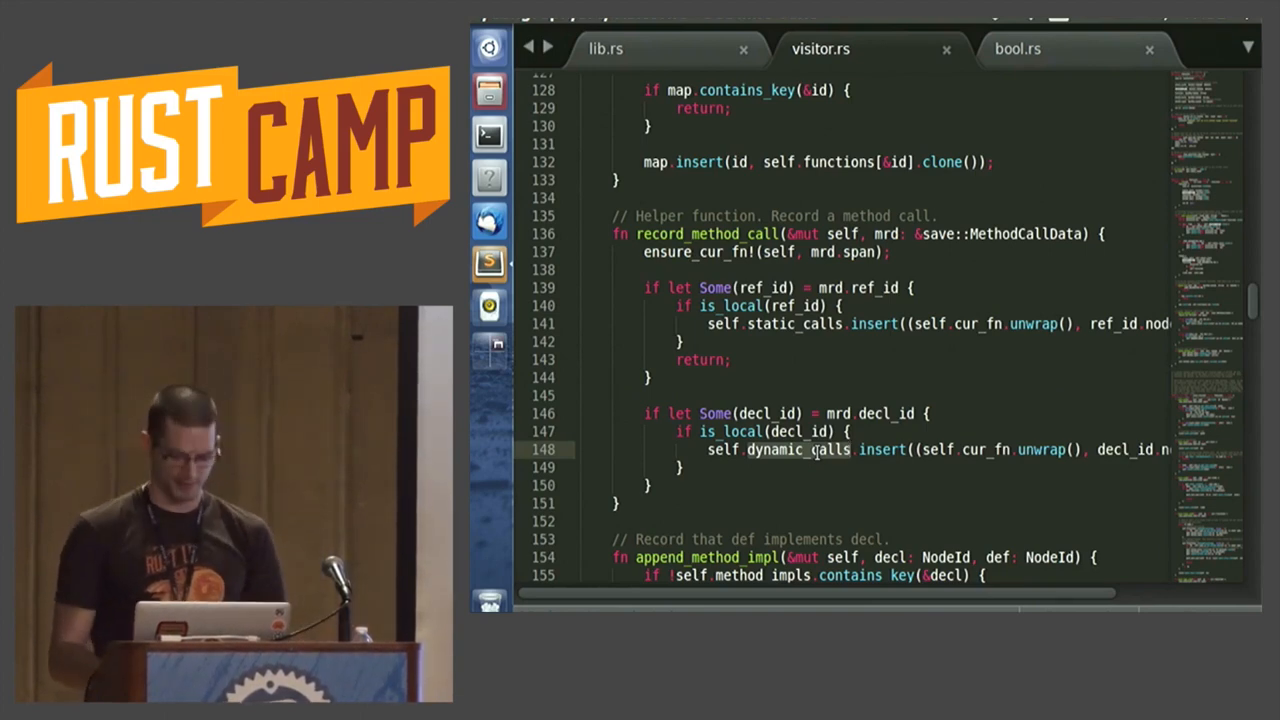
{"action": "key", "text": "cmd+tab"}
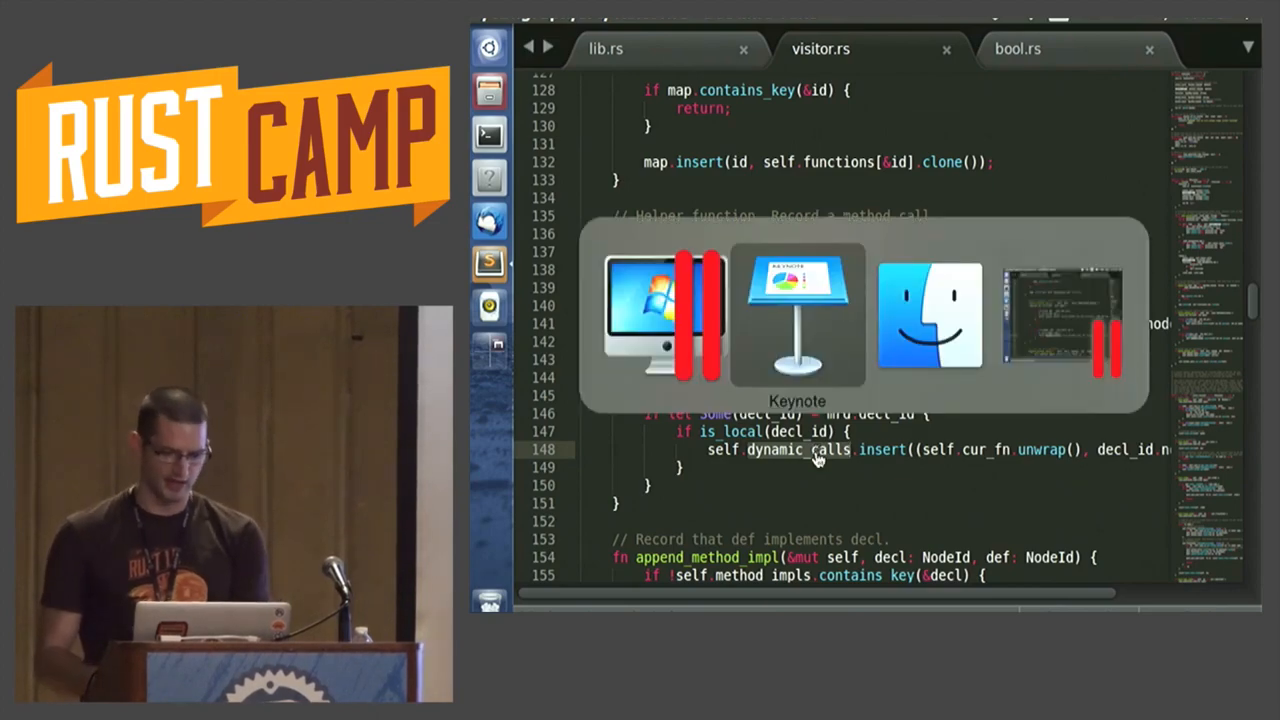